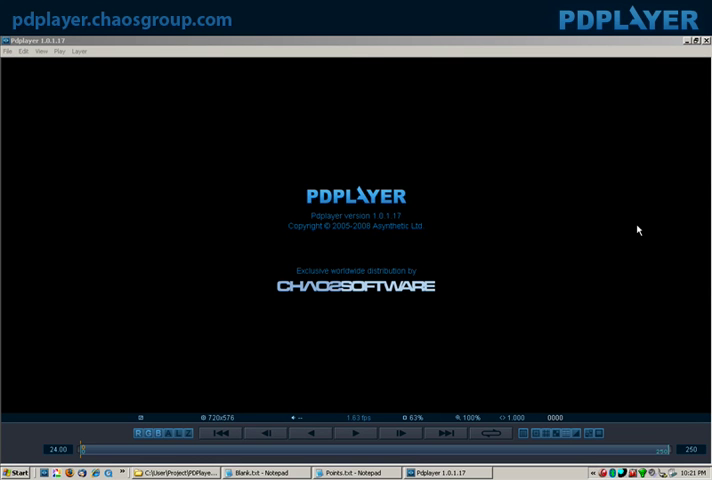
mouse_move(564, 152)
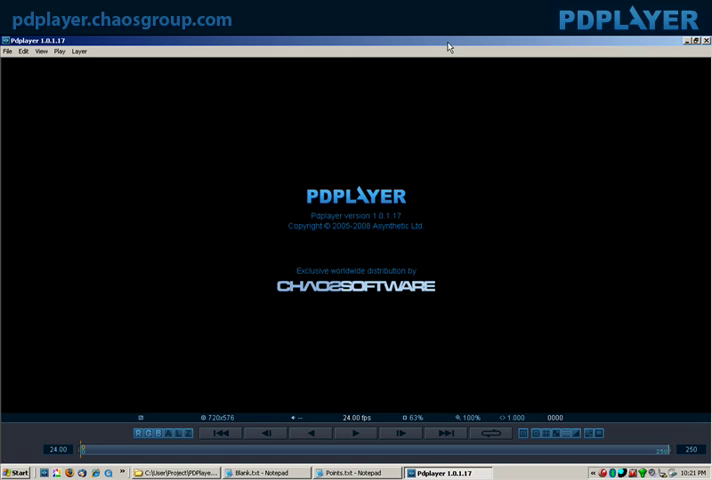
mouse_move(558, 356)
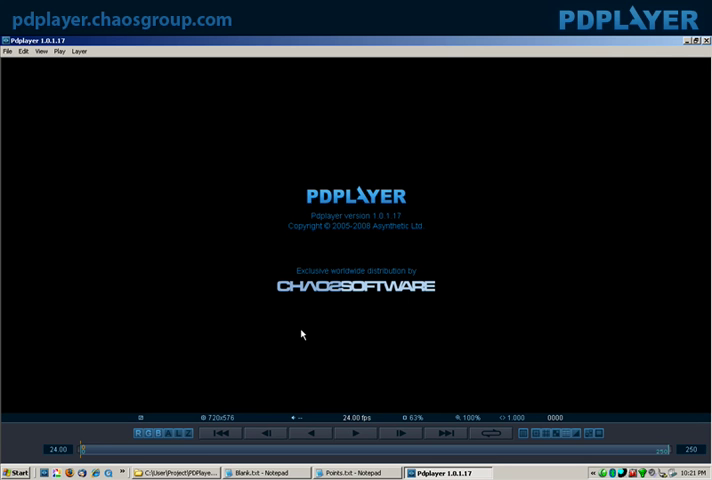
mouse_move(608, 340)
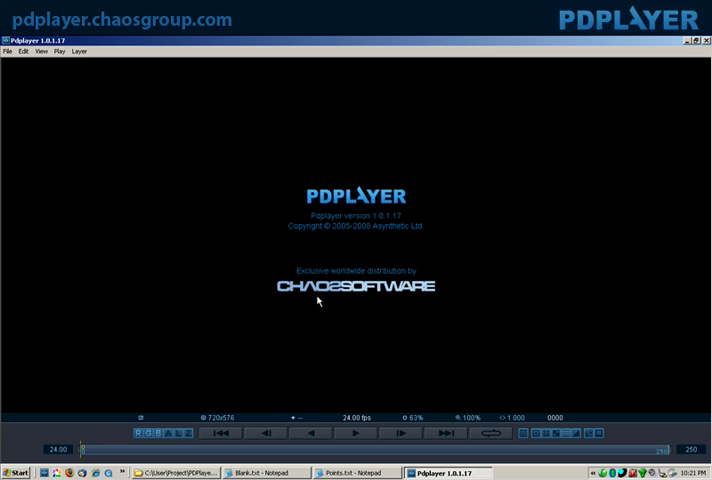
mouse_move(222, 314)
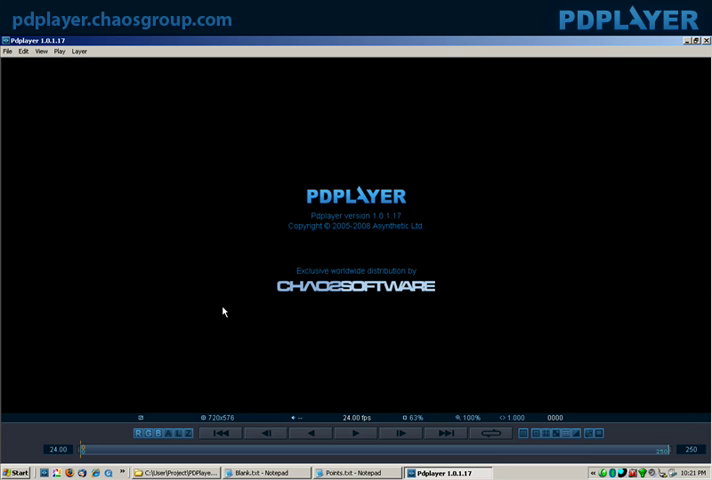
mouse_move(220, 312)
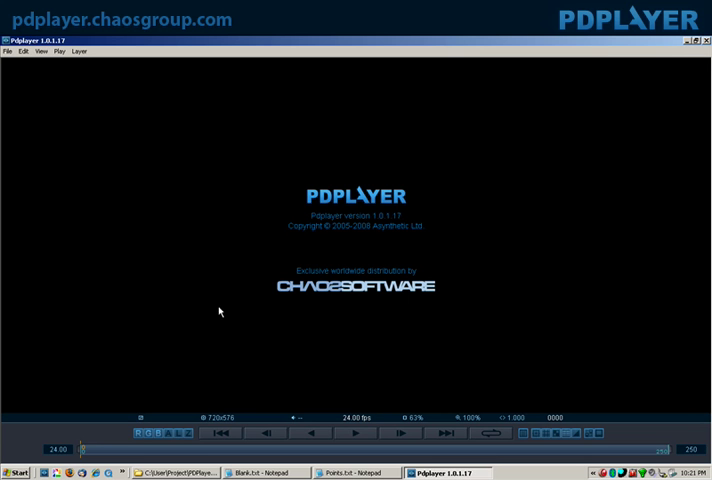
mouse_move(324, 174)
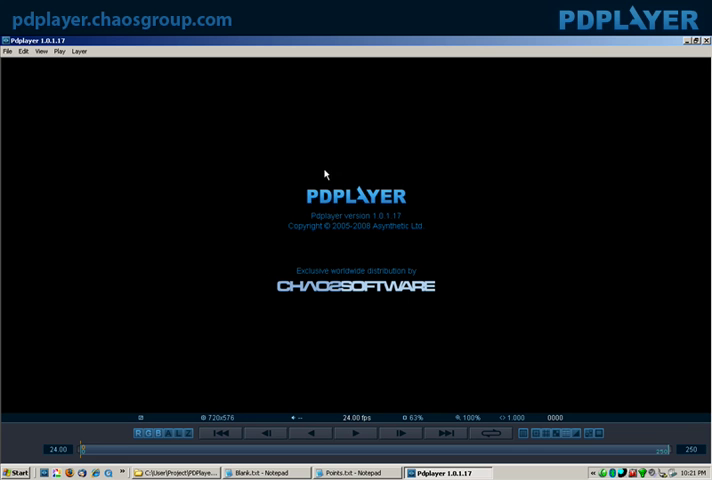
mouse_move(378, 168)
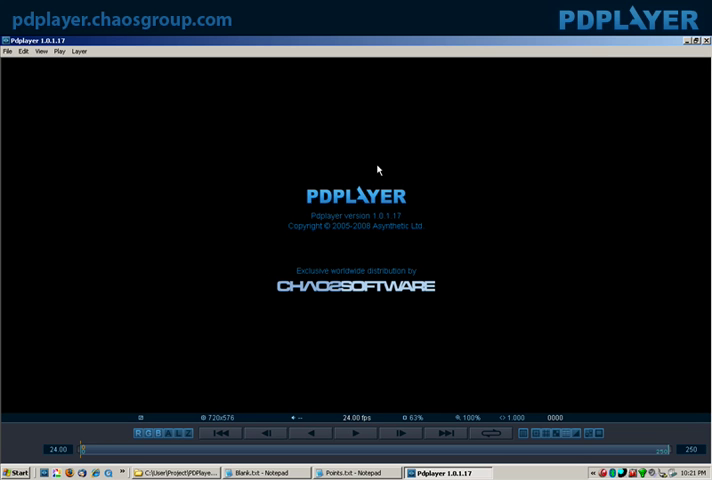
mouse_move(618, 100)
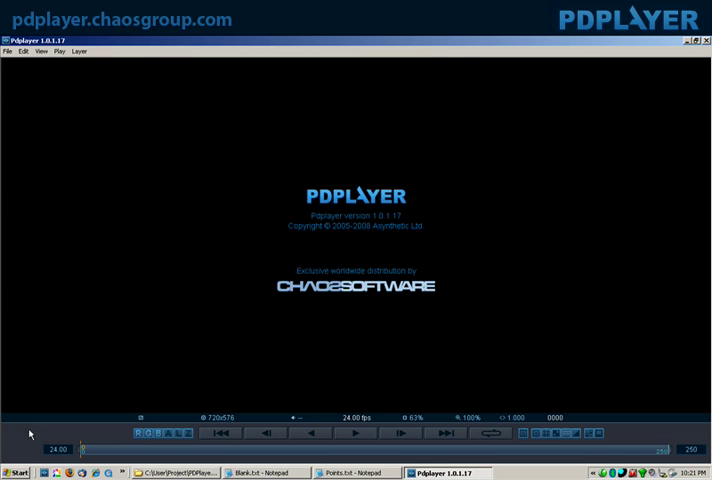
mouse_move(546, 184)
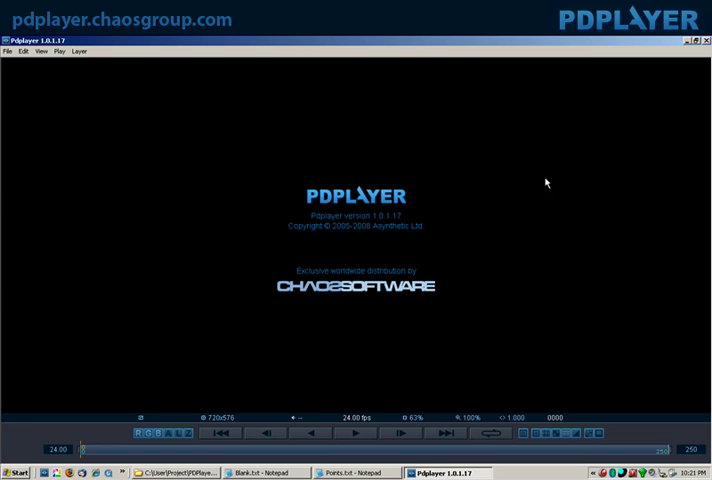
mouse_move(422, 216)
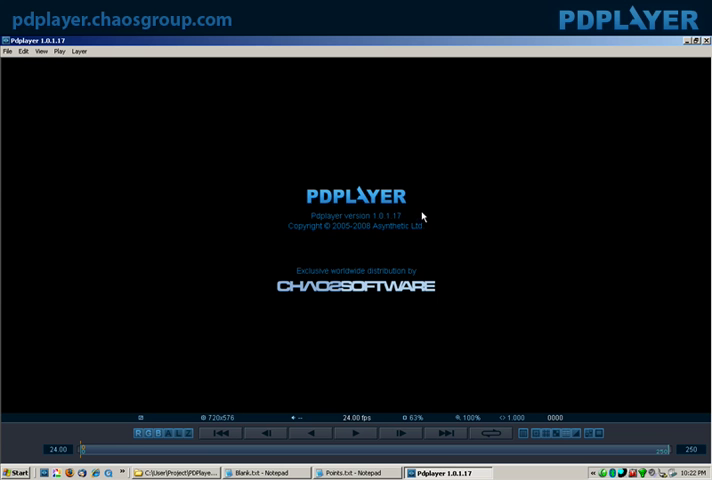
mouse_move(460, 192)
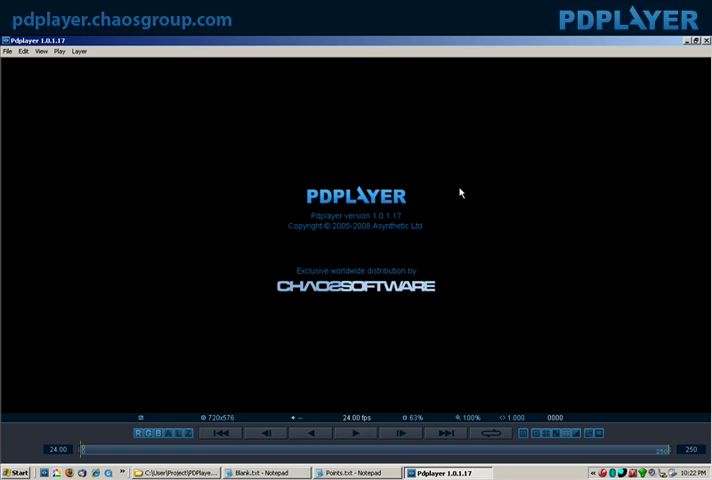
mouse_move(484, 188)
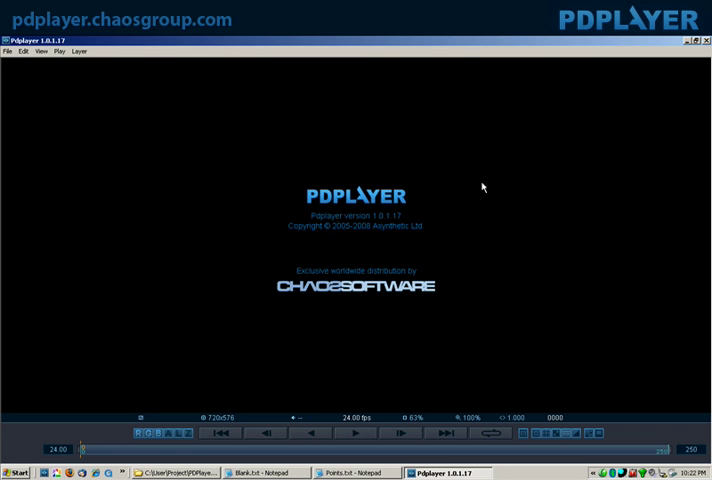
mouse_move(510, 108)
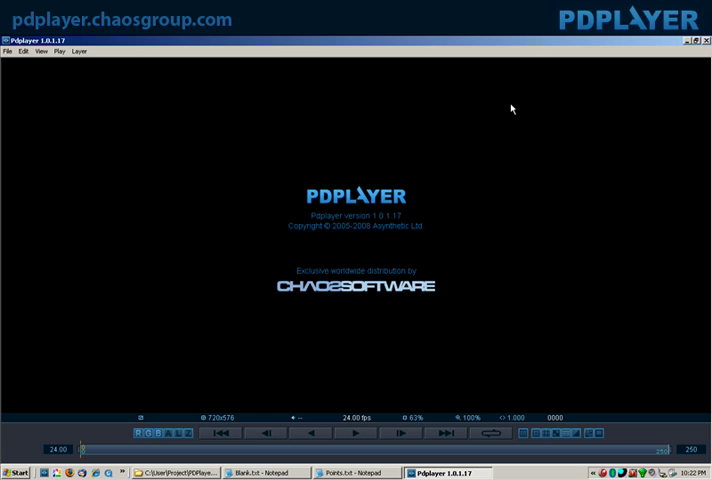
mouse_move(462, 136)
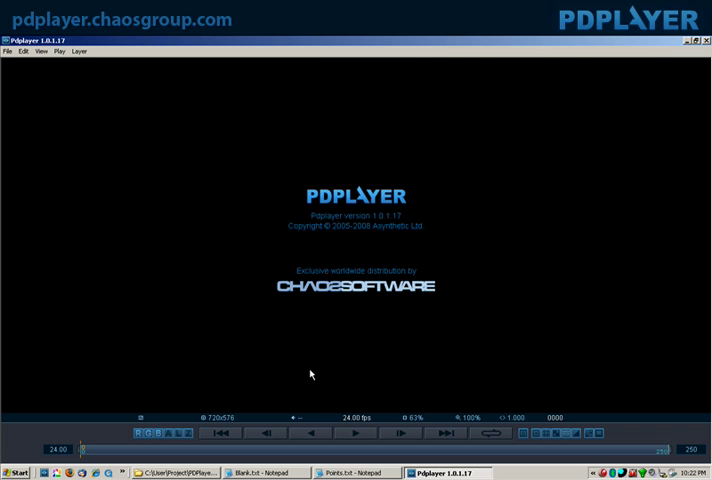
mouse_move(180, 208)
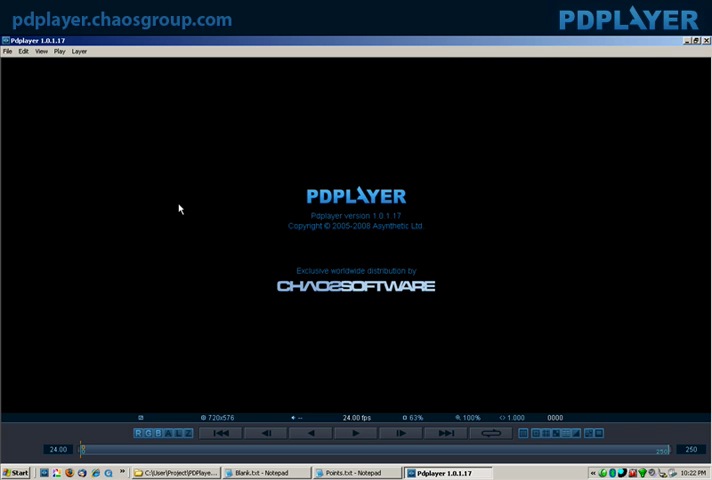
mouse_move(288, 332)
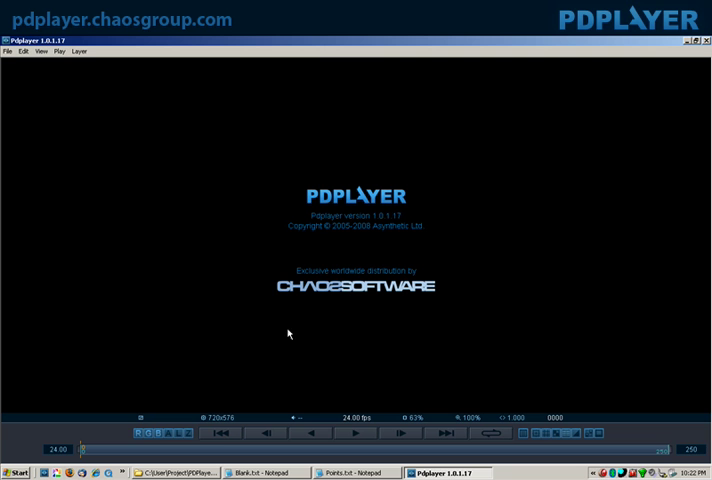
mouse_move(508, 262)
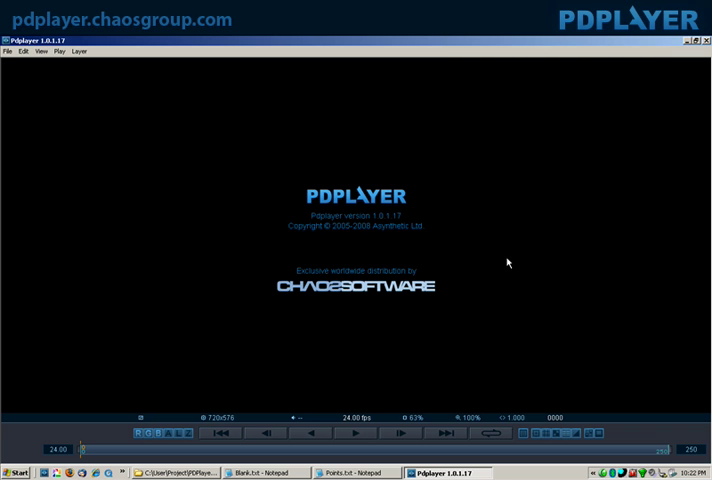
mouse_move(488, 310)
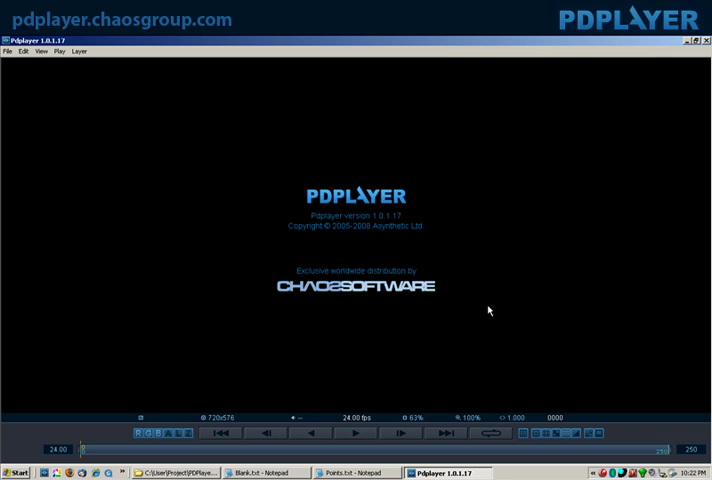
mouse_move(34, 420)
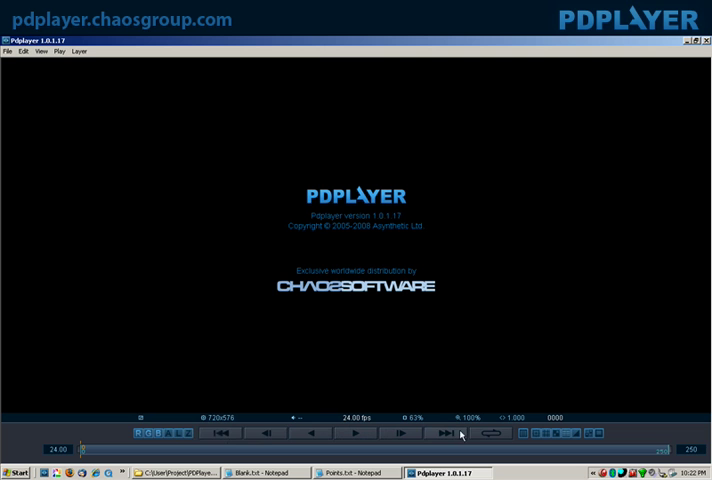
mouse_move(488, 436)
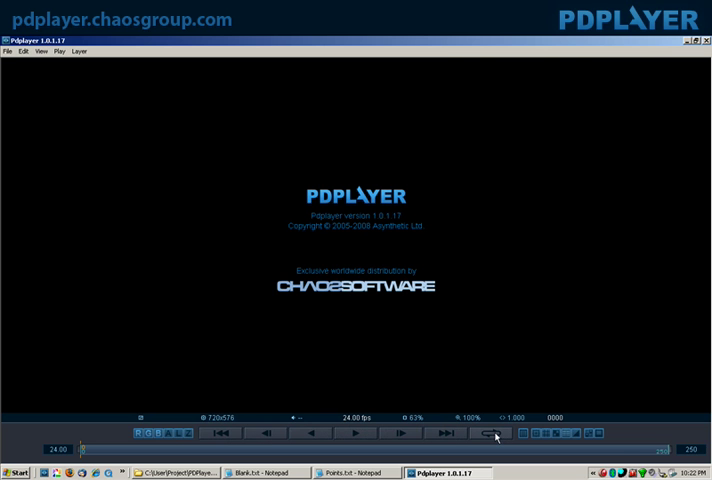
mouse_move(494, 432)
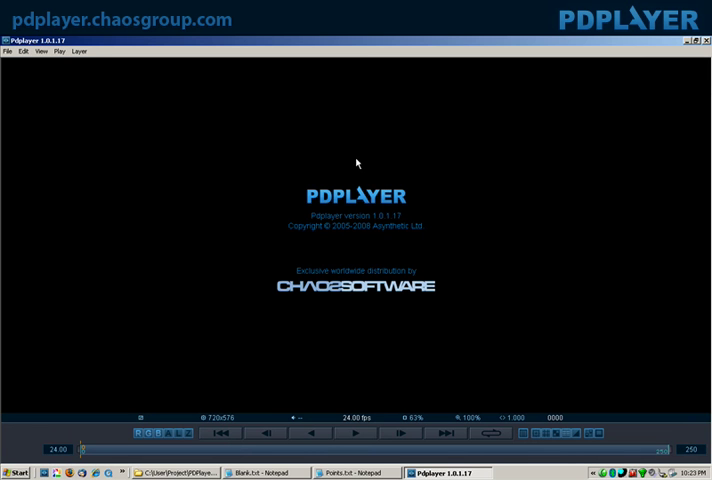
mouse_move(356, 188)
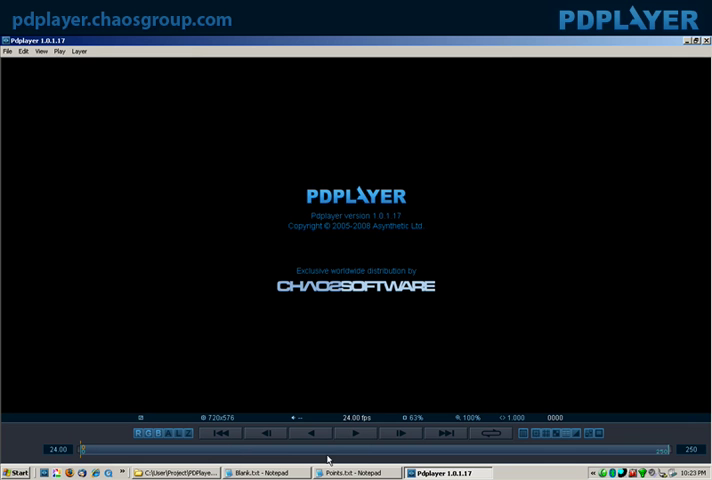
mouse_move(296, 458)
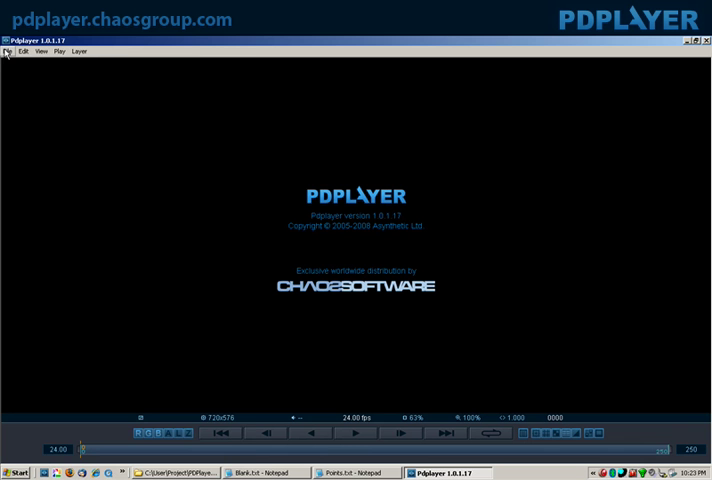
click(40, 52)
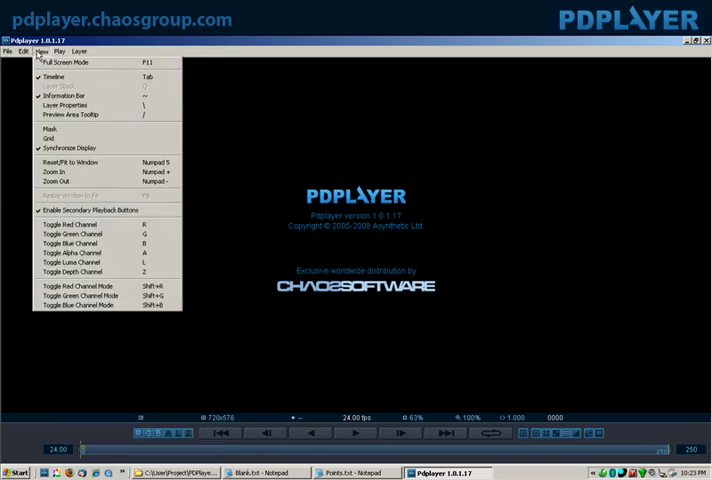
click(40, 52)
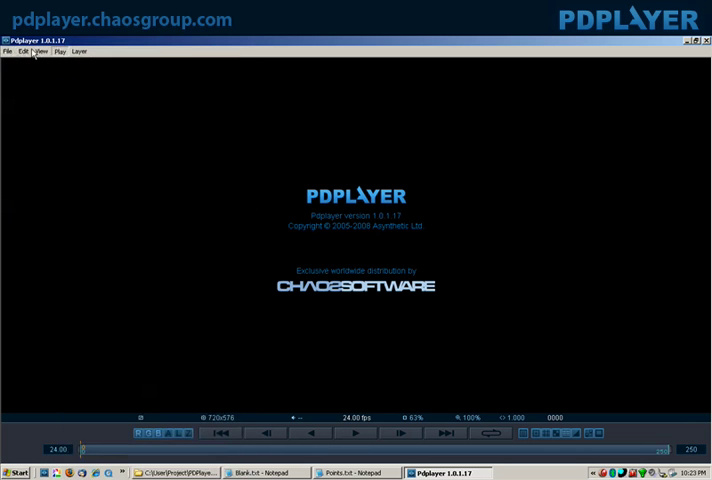
click(8, 52)
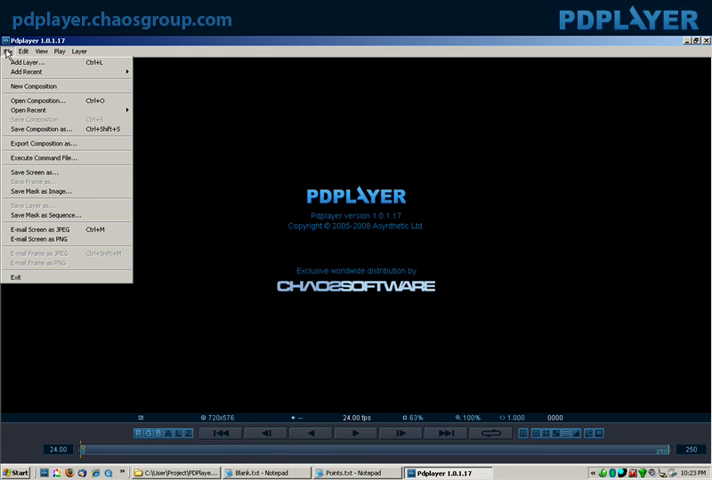
click(40, 52)
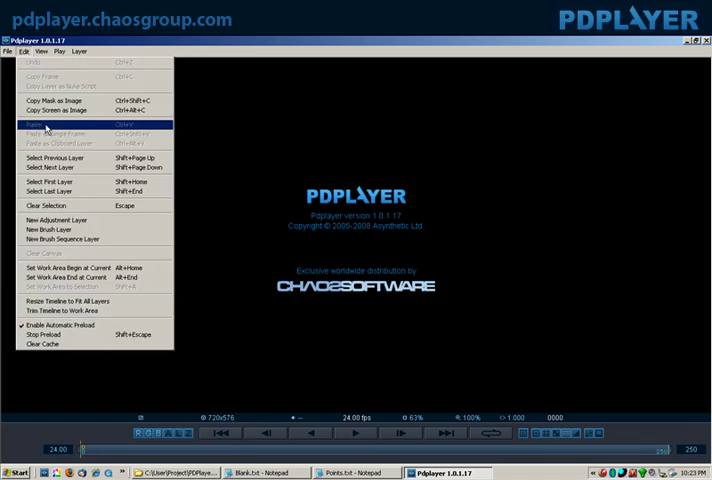
click(58, 52)
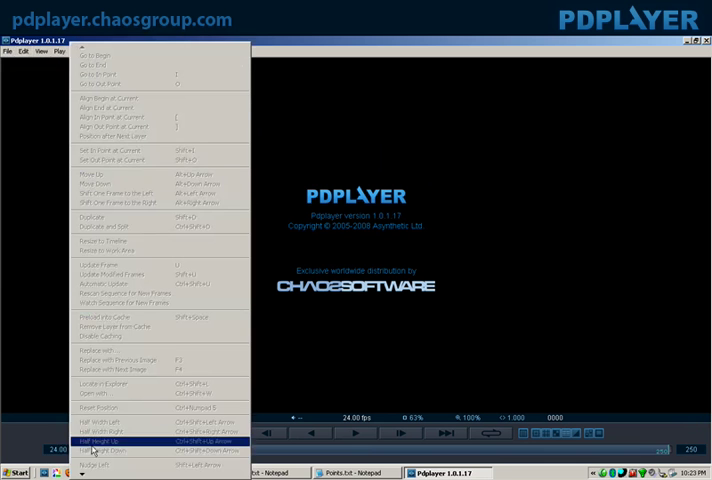
click(78, 52)
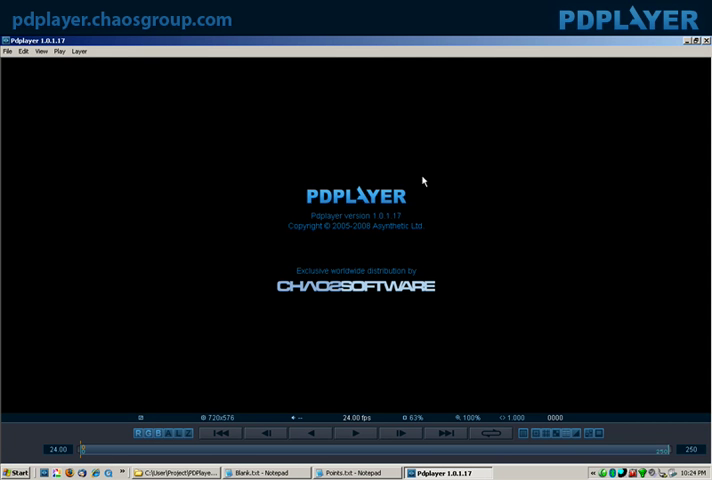
mouse_move(386, 318)
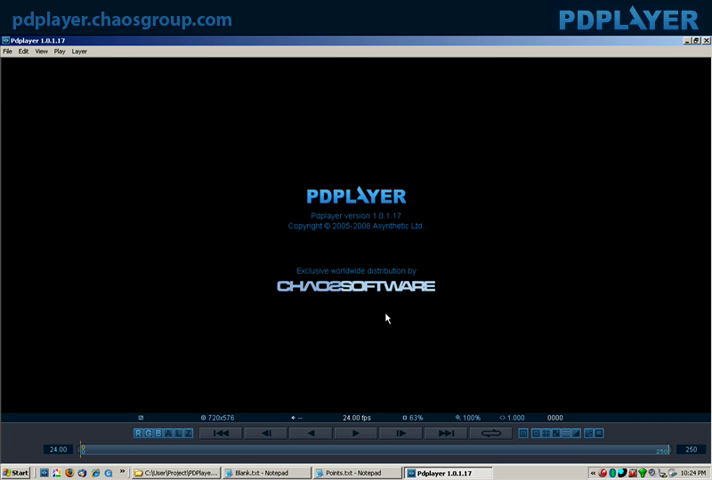